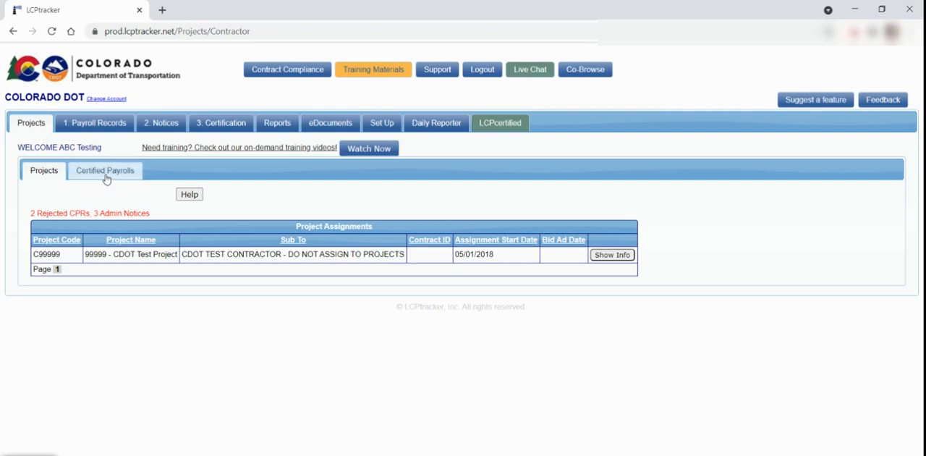
Show the Certified Payrolls list for the CDOT Test Project
click(104, 170)
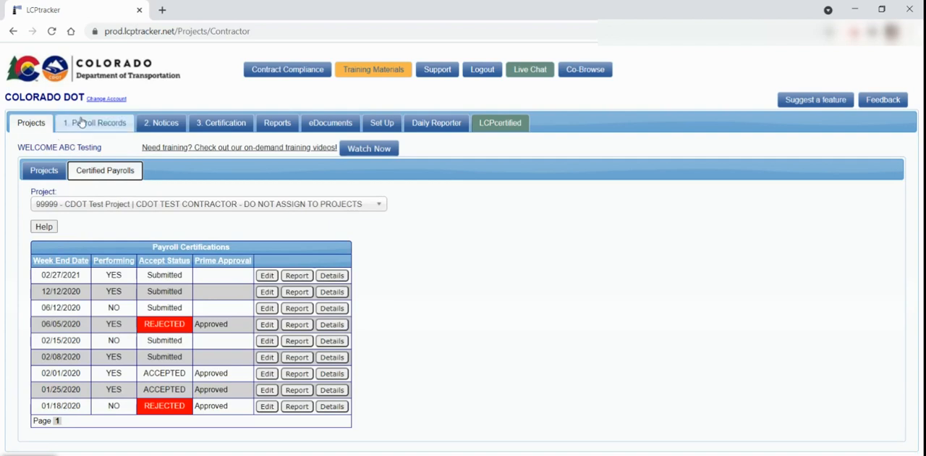
Go to the Payroll Records menu with its enter, copy, edit and upload options
click(94, 121)
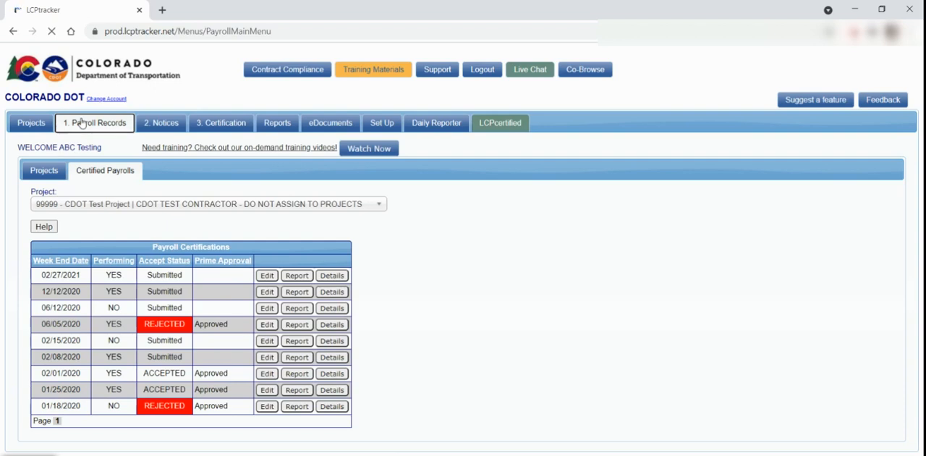
click(94, 122)
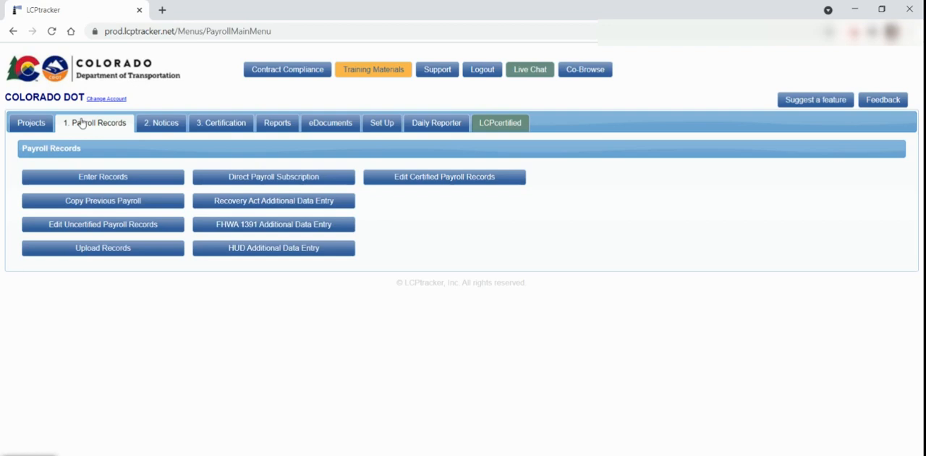
mouse_move(382, 181)
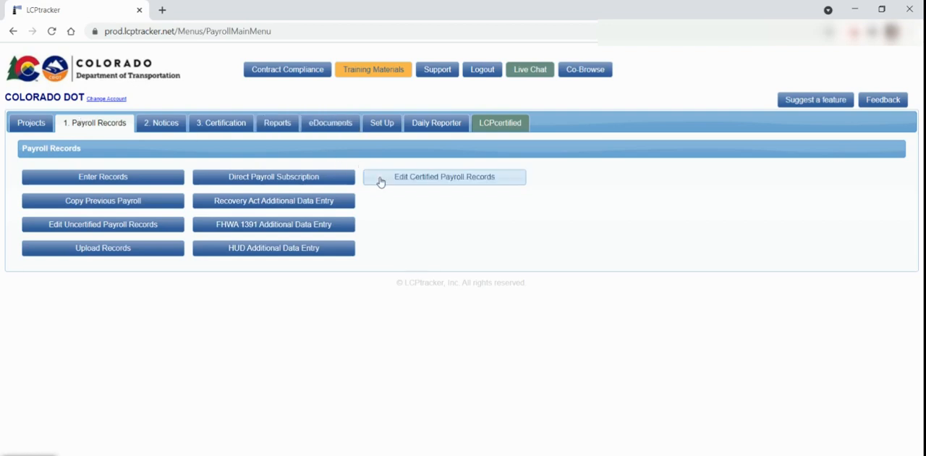
mouse_move(103, 222)
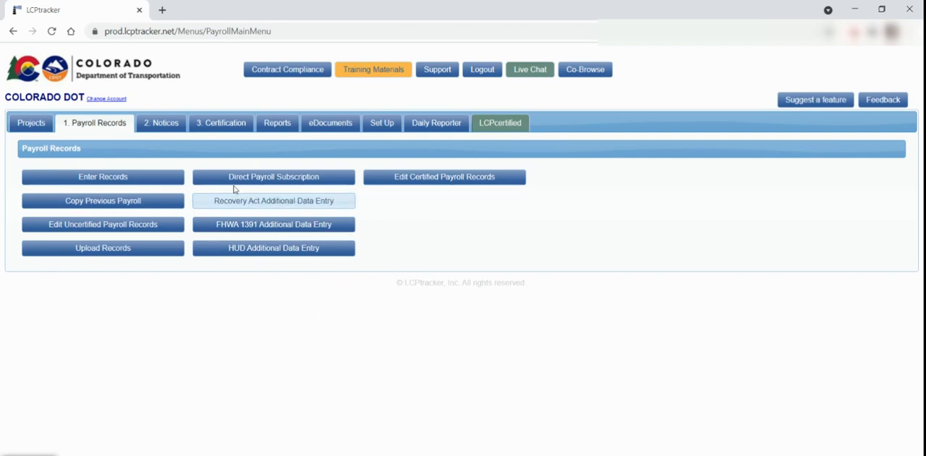
Go to the Notices area listing the contractor payroll notices
click(160, 121)
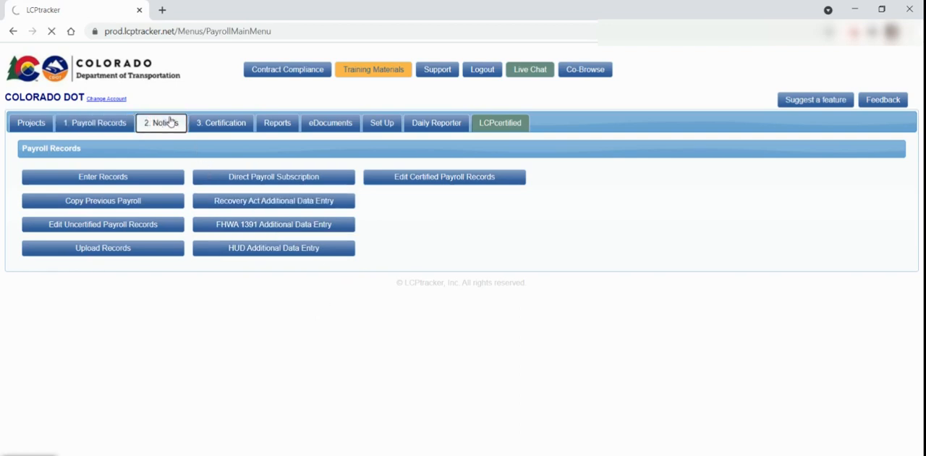
click(161, 122)
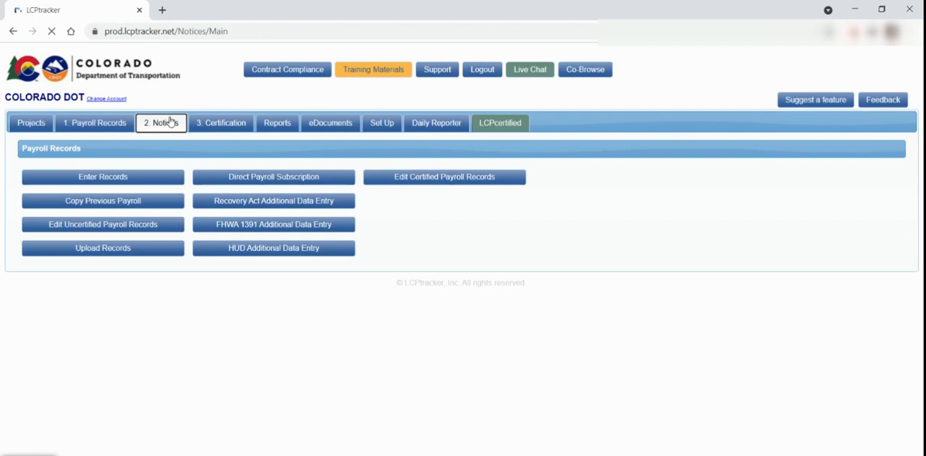
click(161, 122)
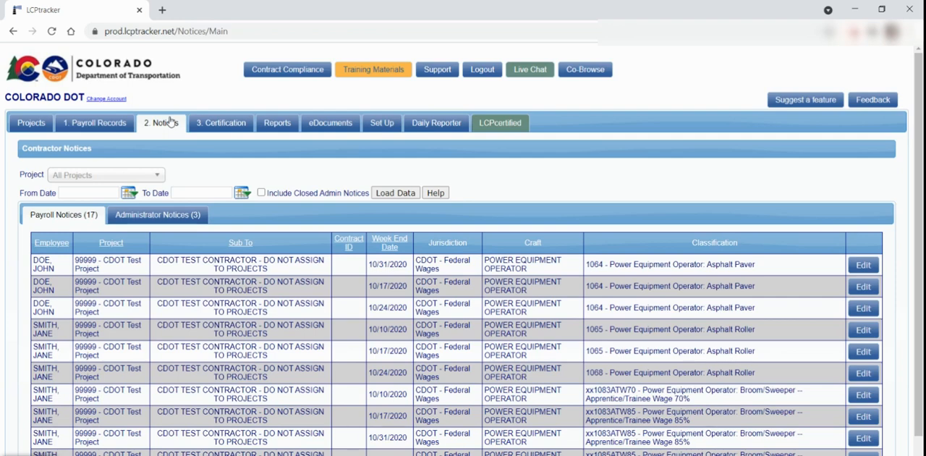
View the Certification Wizard's first step, then move on to the contractor Reports list
click(220, 121)
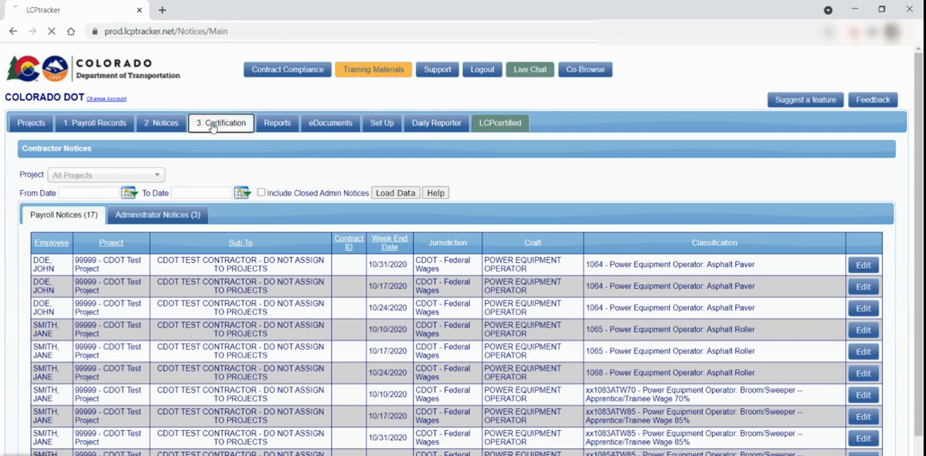
click(220, 121)
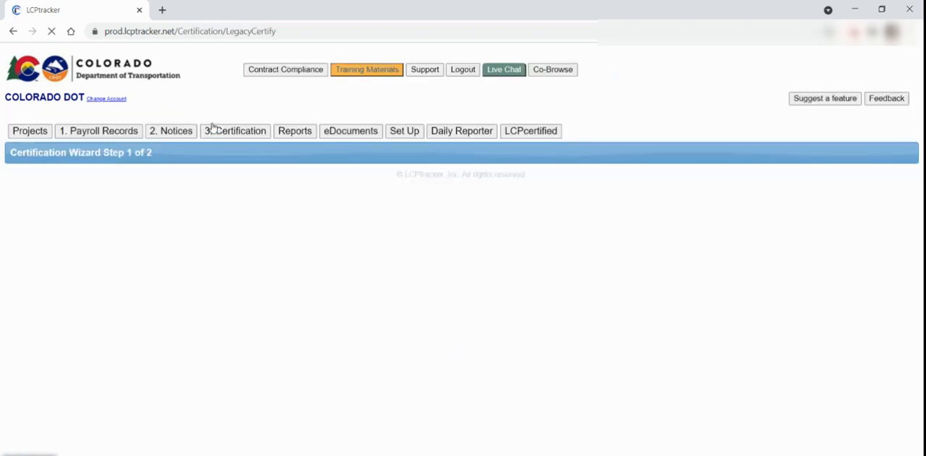
click(235, 130)
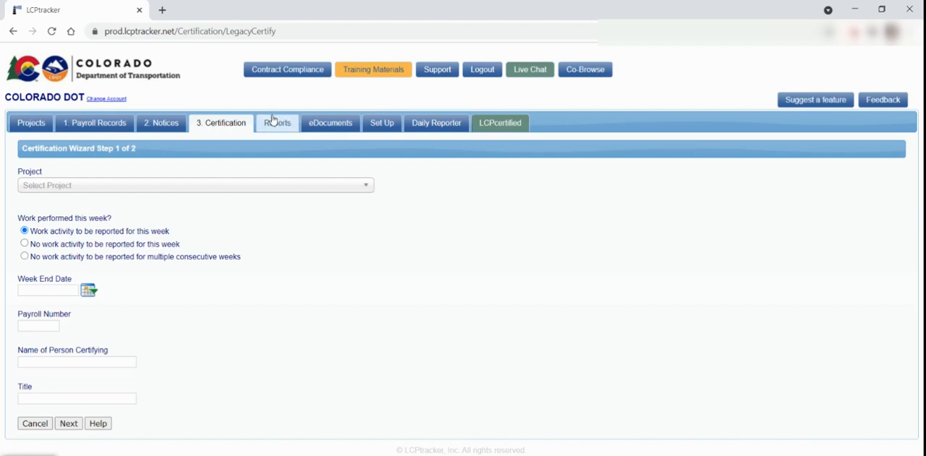
click(277, 122)
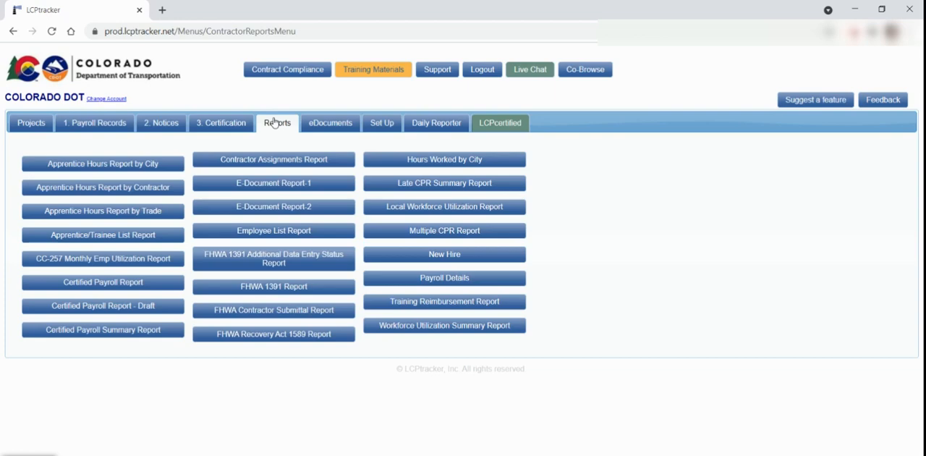
mouse_move(256, 135)
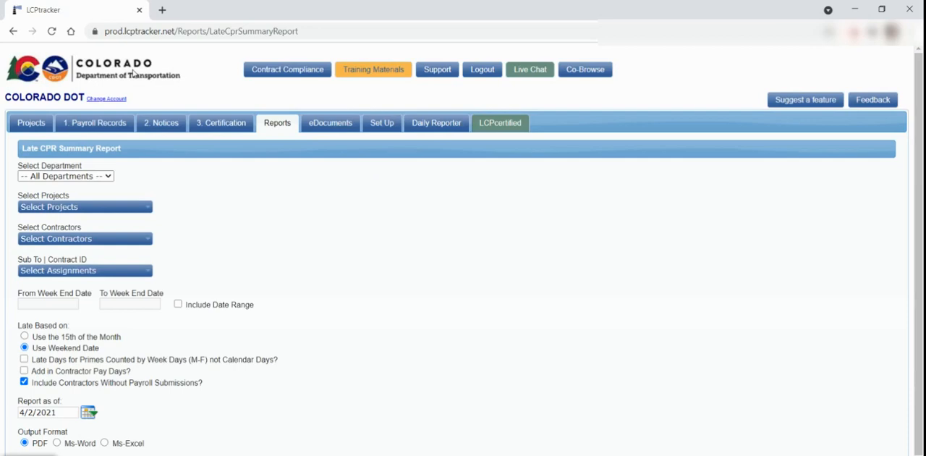
Return from the Late CPR Summary Report to the reports list and choose Contractor Assignments Report
click(12, 31)
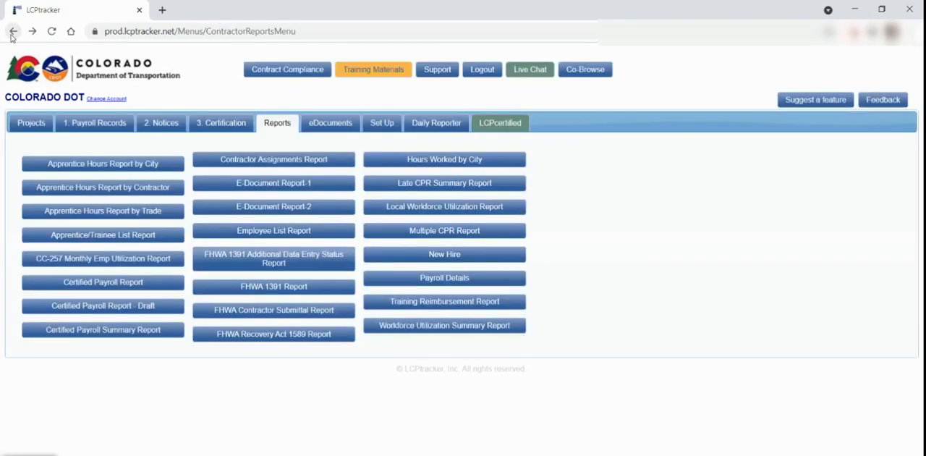
click(274, 159)
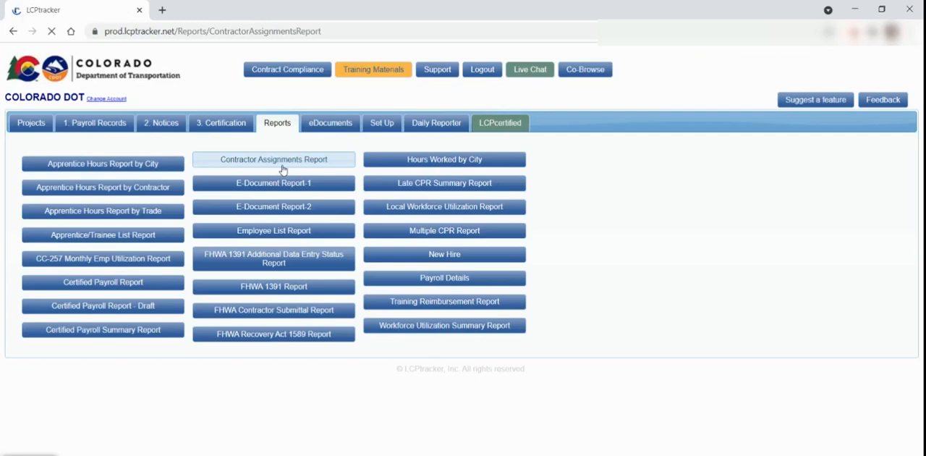
Look at the Certified Payroll Summary Report settings and return to the reports list
click(273, 159)
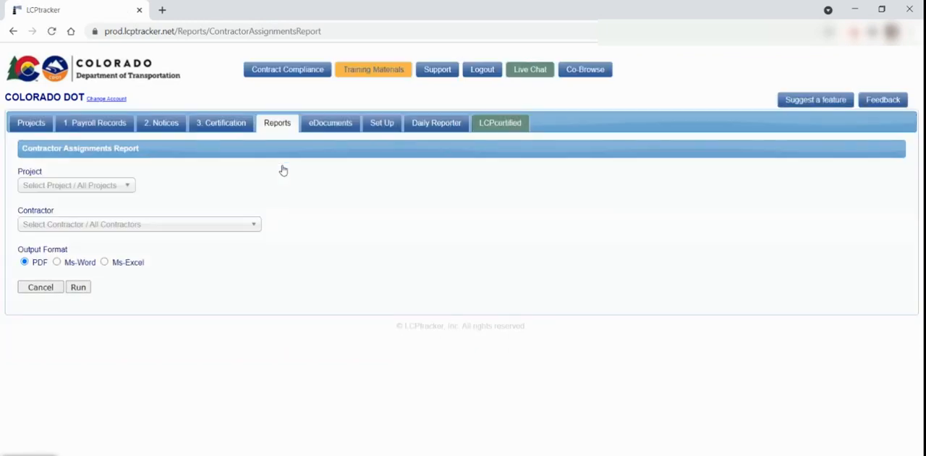
mouse_move(278, 171)
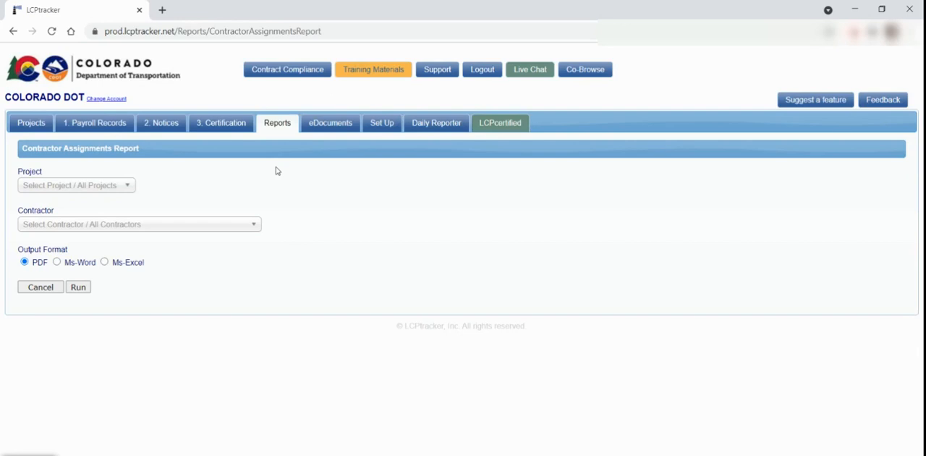
click(13, 30)
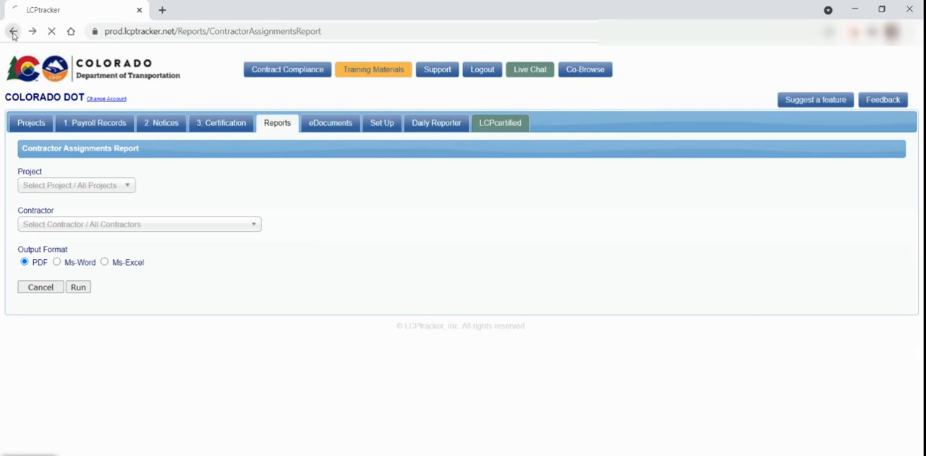
click(11, 31)
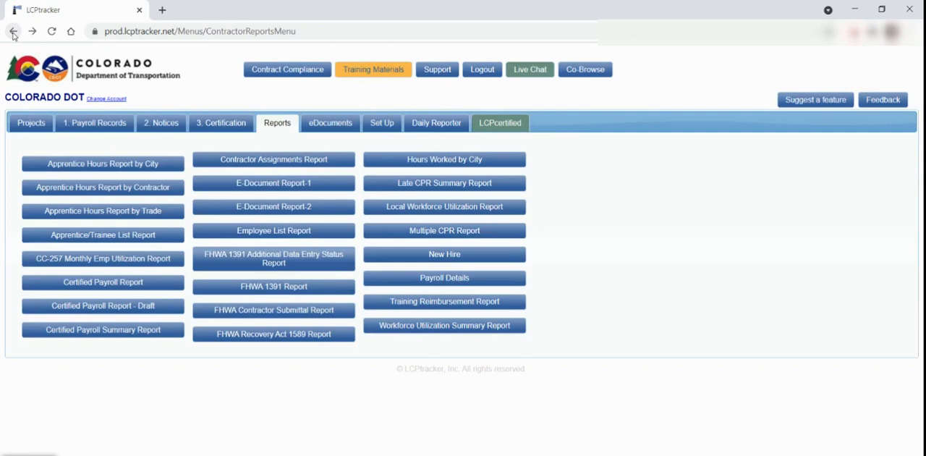
mouse_move(101, 304)
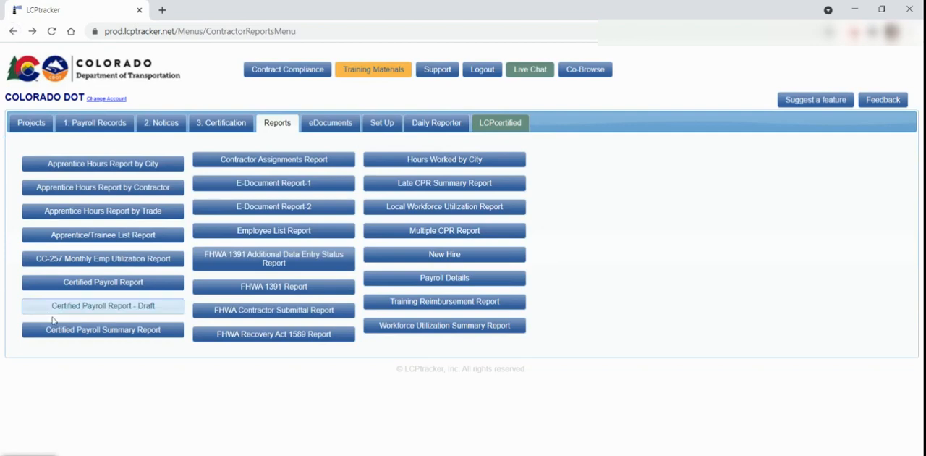
click(102, 330)
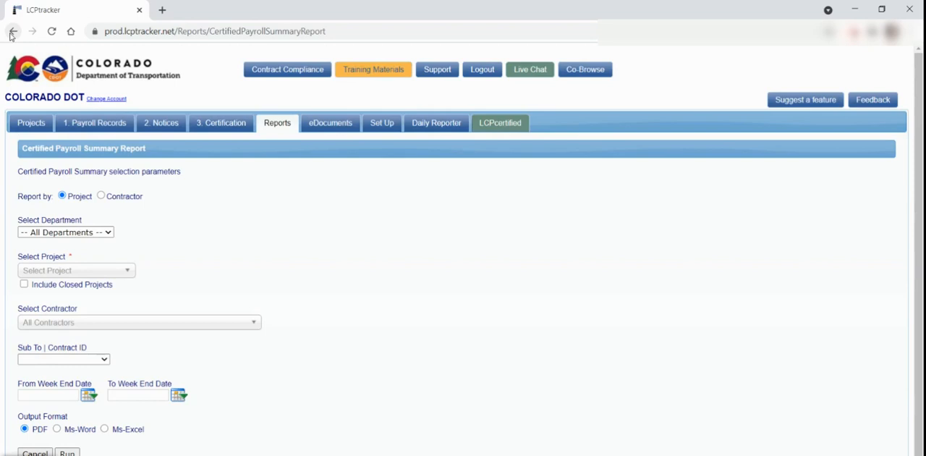
click(12, 30)
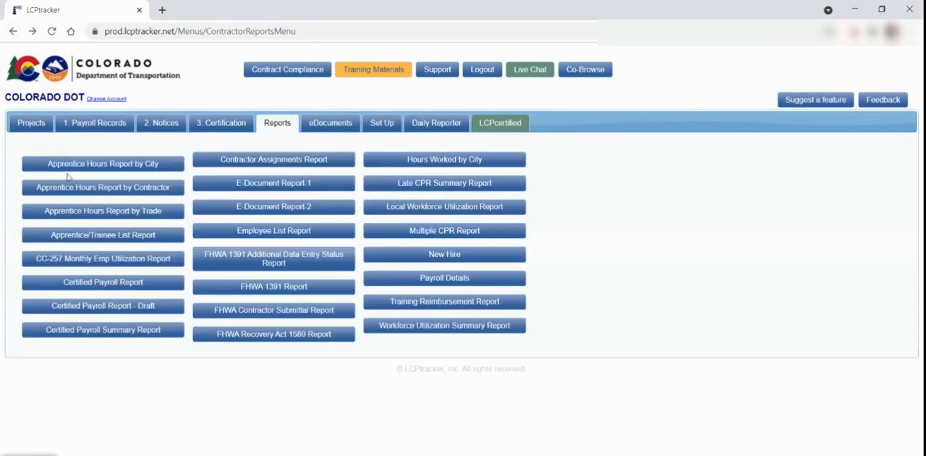
Show the Certified Payroll Reports page for the CDOT Test Project
click(102, 281)
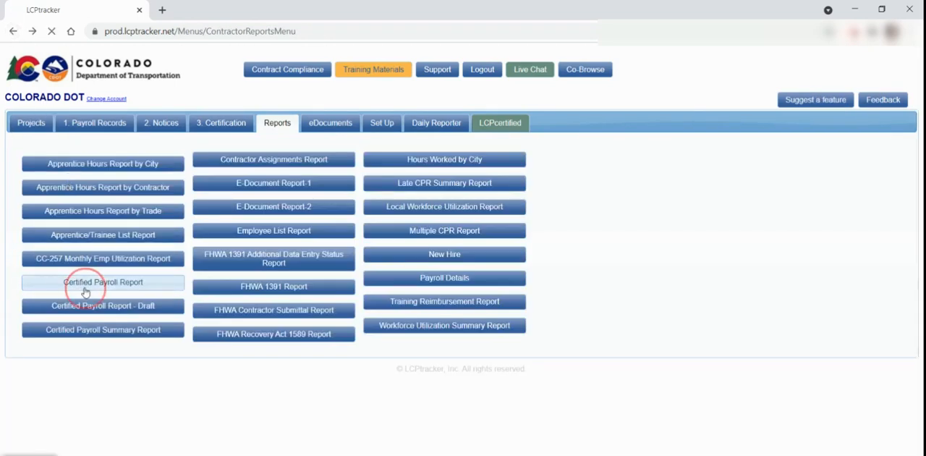
click(102, 281)
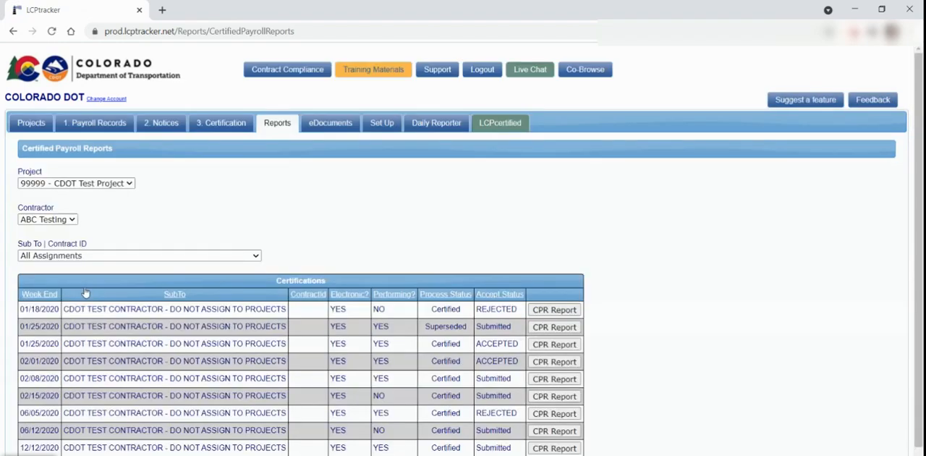
mouse_move(86, 288)
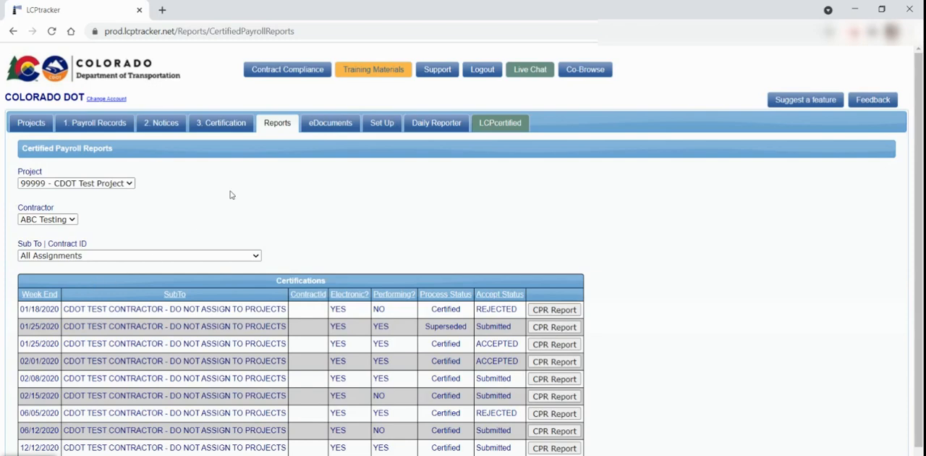
Browse the eDocuments main menu and its Document Types For Upload table, then head to Set Up
click(330, 121)
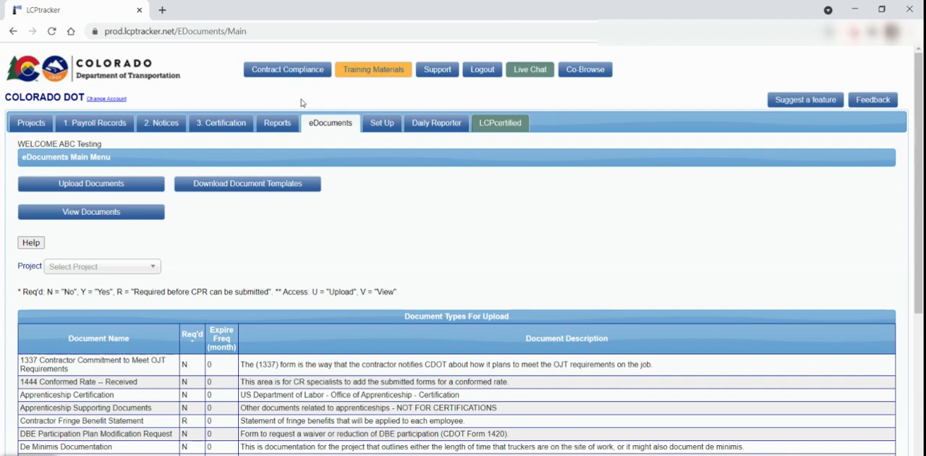
scroll(down, 3)
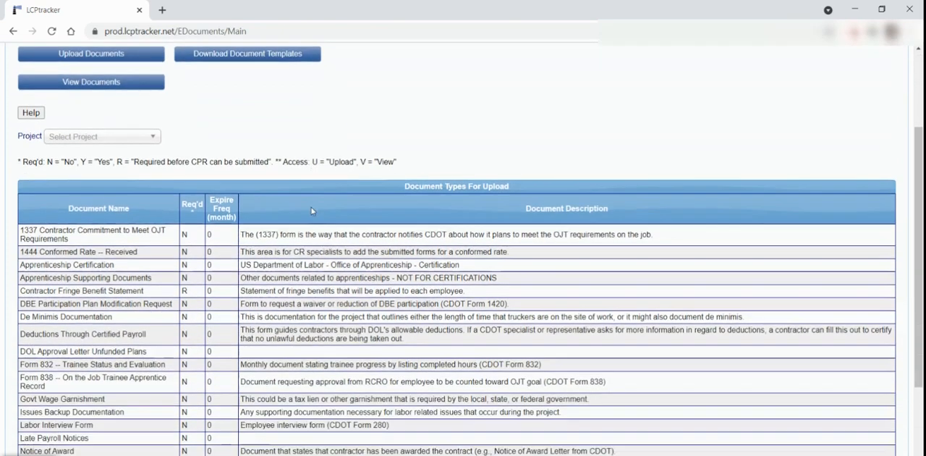
scroll(down, 3)
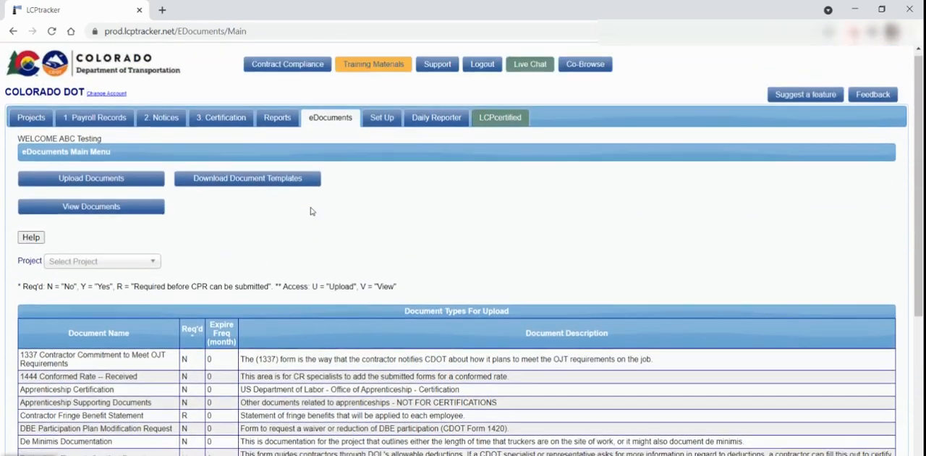
click(382, 122)
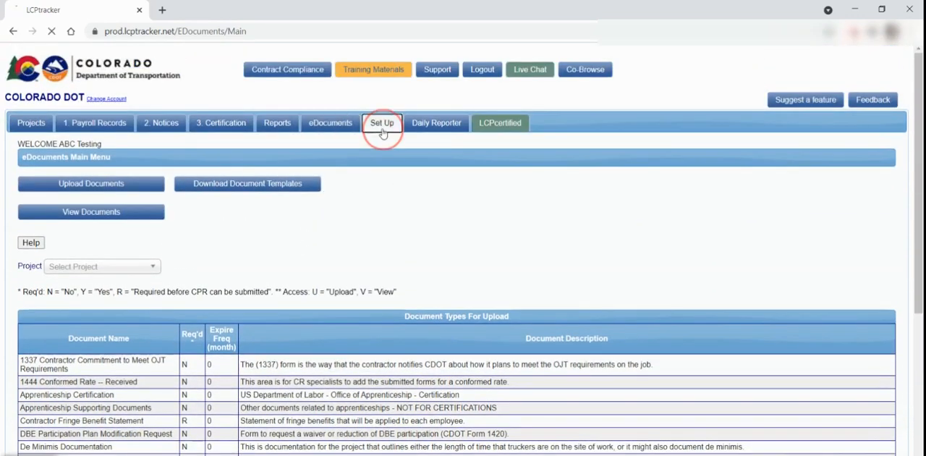
View the Setup Main Menu and go to the Training Materials portal
click(382, 122)
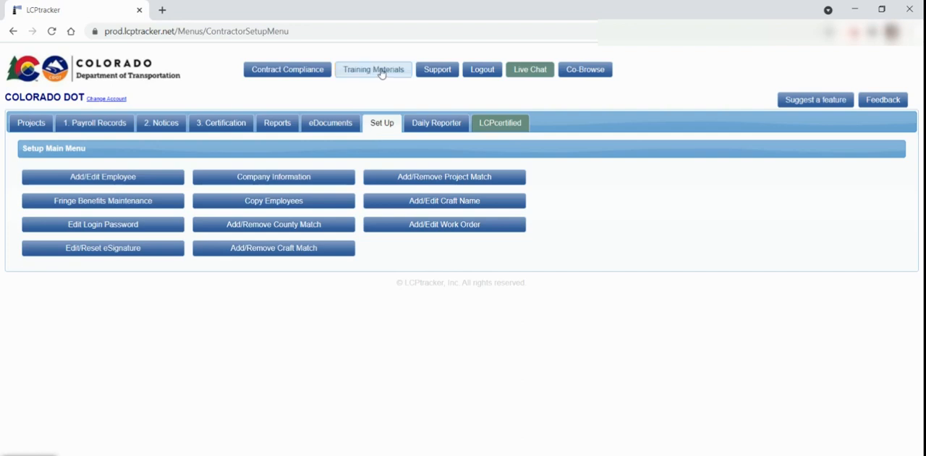
click(374, 70)
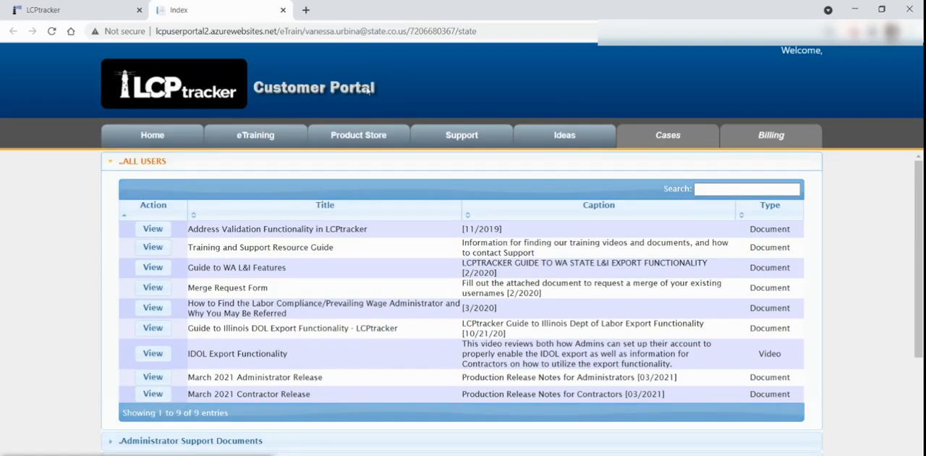
Expand the Contractor Support Documents group and browse its training guides
scroll(down, 3)
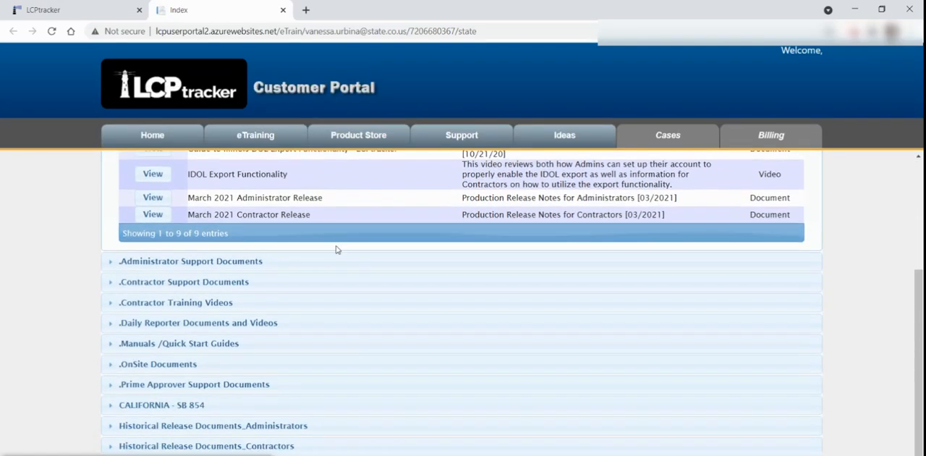
click(183, 280)
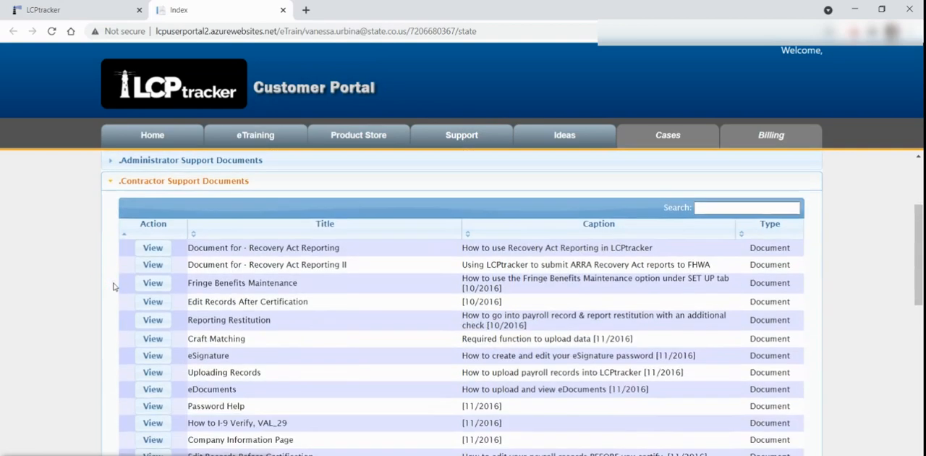
scroll(down, 3)
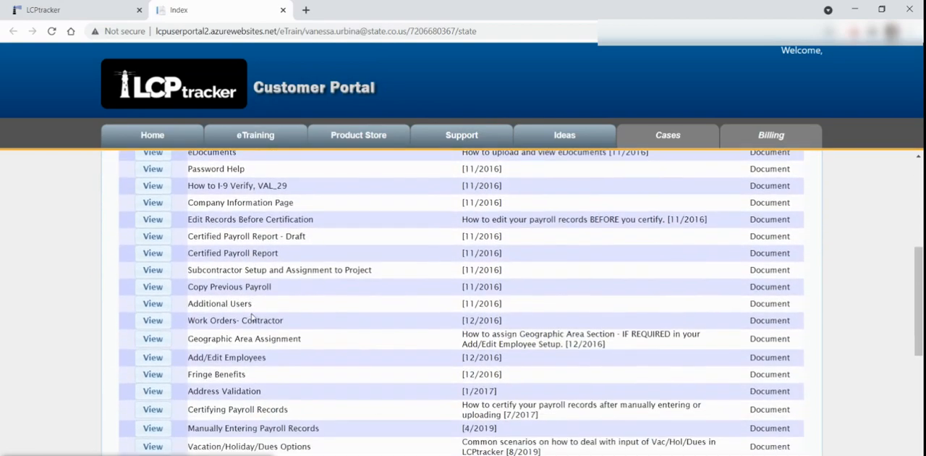
scroll(down, 3)
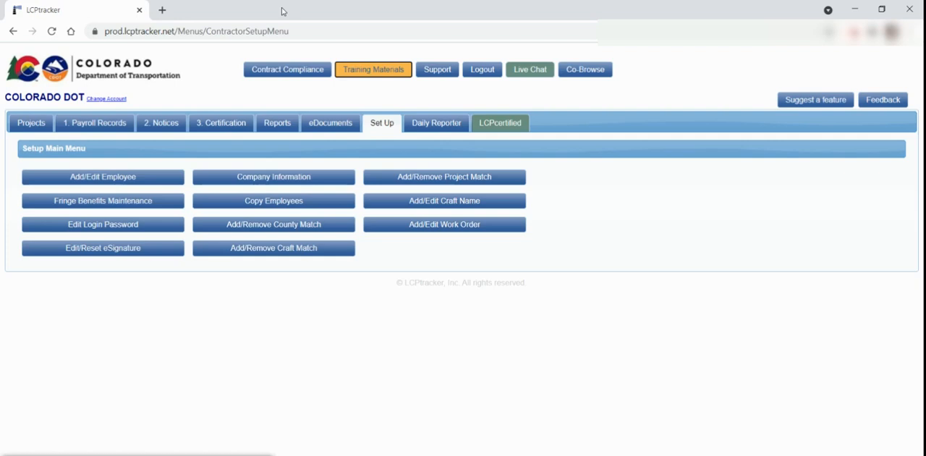
Bring up the support Home Page in a new browser tab
click(437, 70)
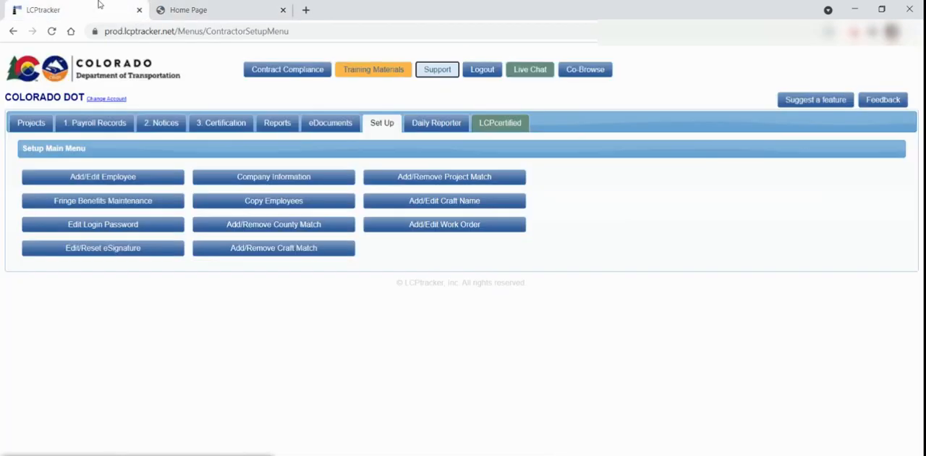
mouse_move(529, 69)
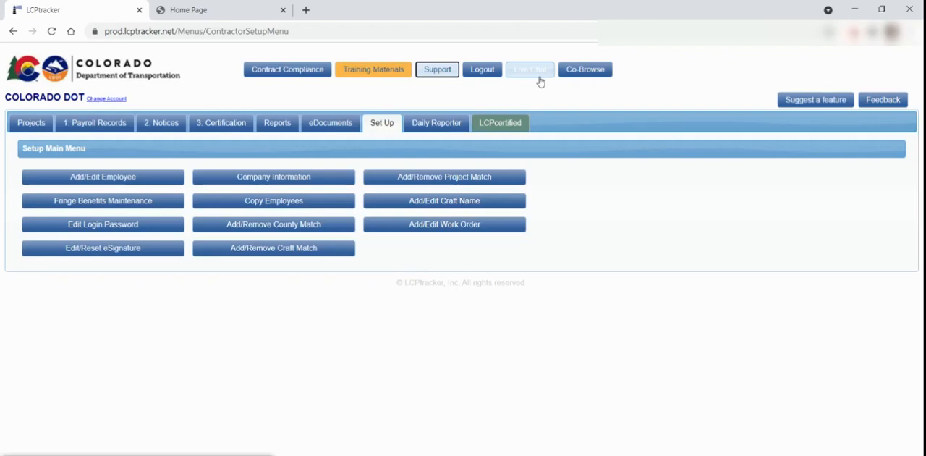
mouse_move(537, 80)
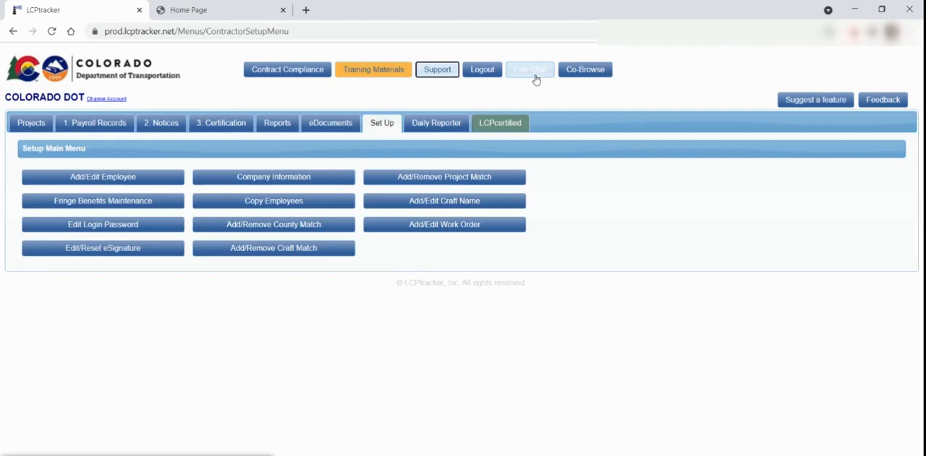